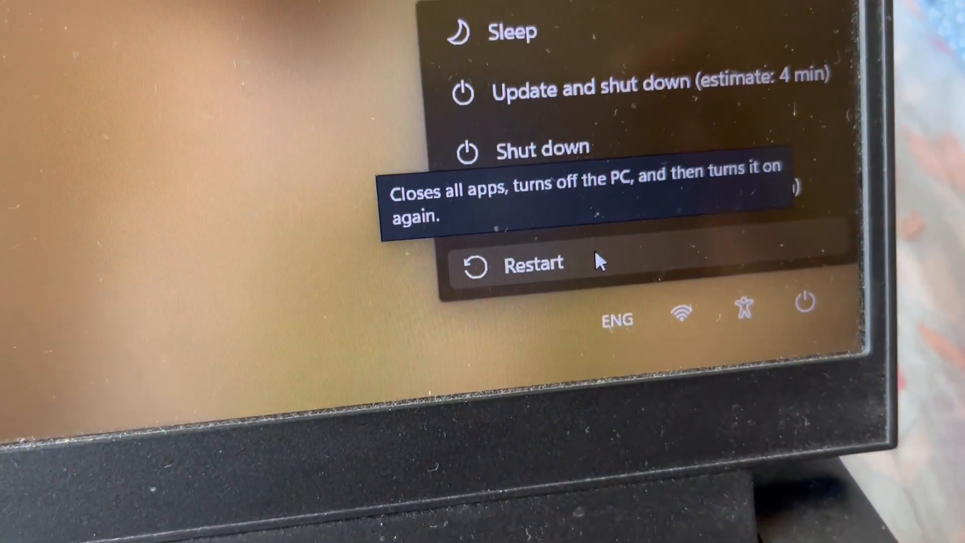
# - Restart into recovery and go through Troubleshoot toward the Command Prompt
pyautogui.click(534, 264)
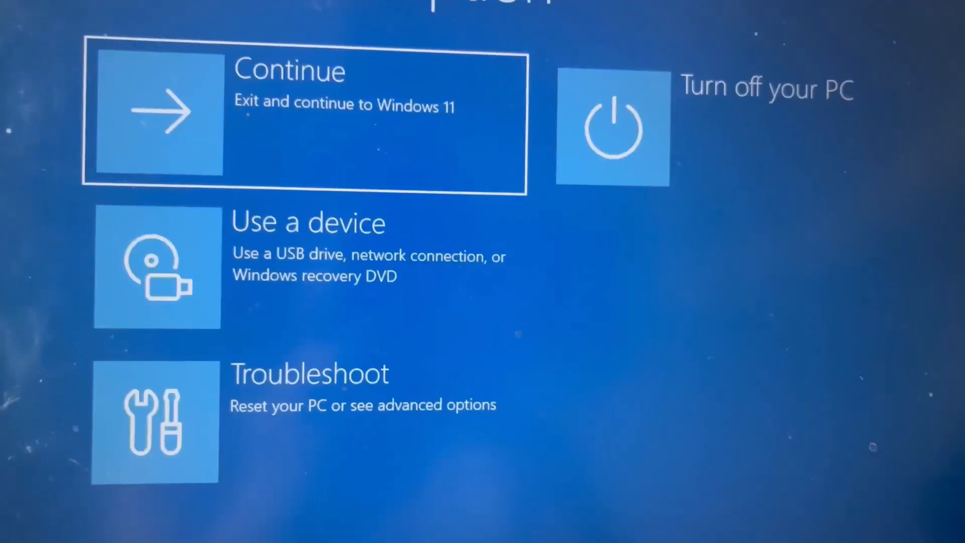
pyautogui.moveTo(357, 382)
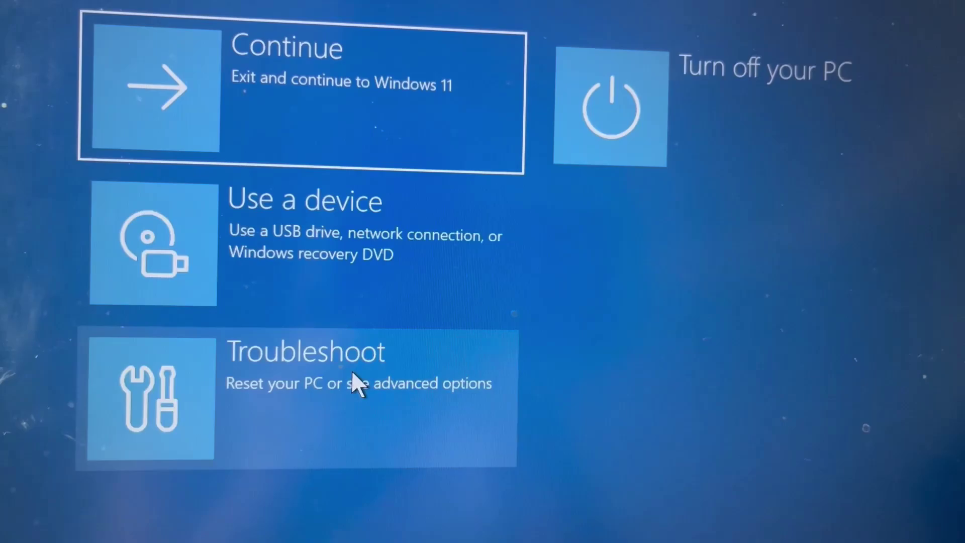
pyautogui.click(304, 382)
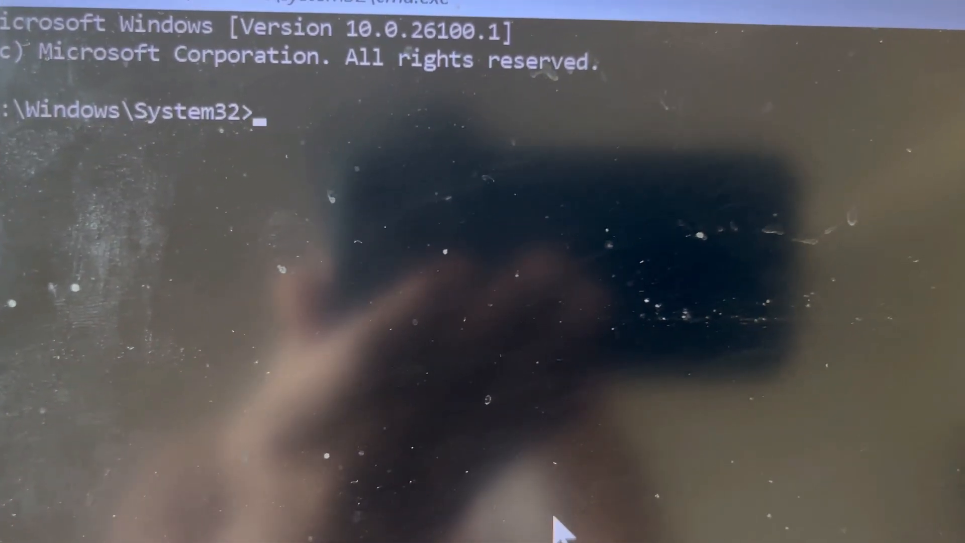
# - Launch regedit from the prompt, select HKEY_LOCAL_MACHINE and bring up the File menu
pyautogui.write('rege')
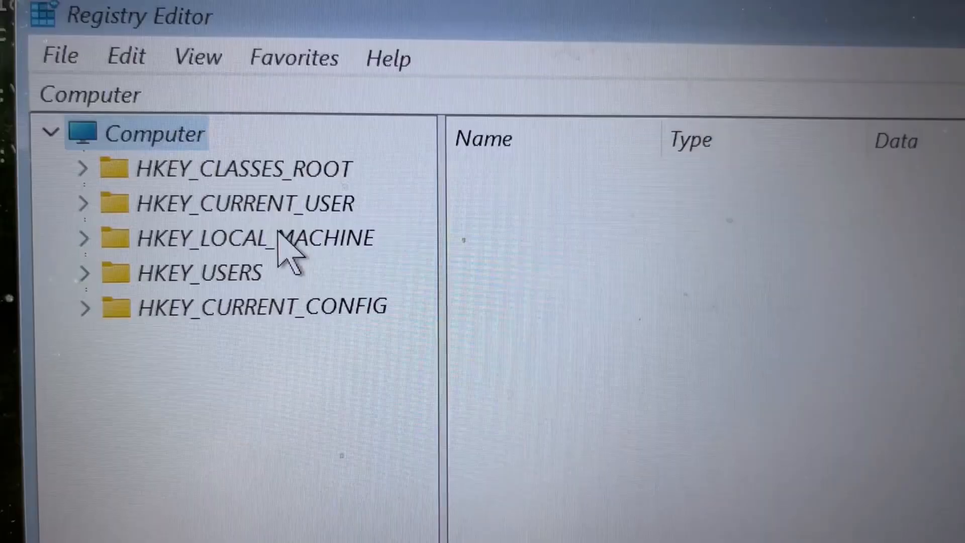
pyautogui.click(252, 238)
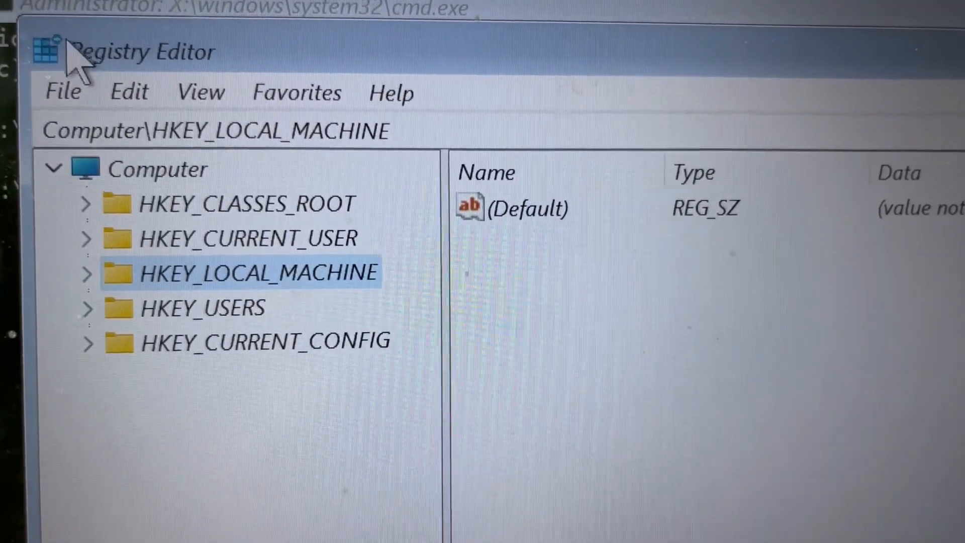
pyautogui.click(61, 91)
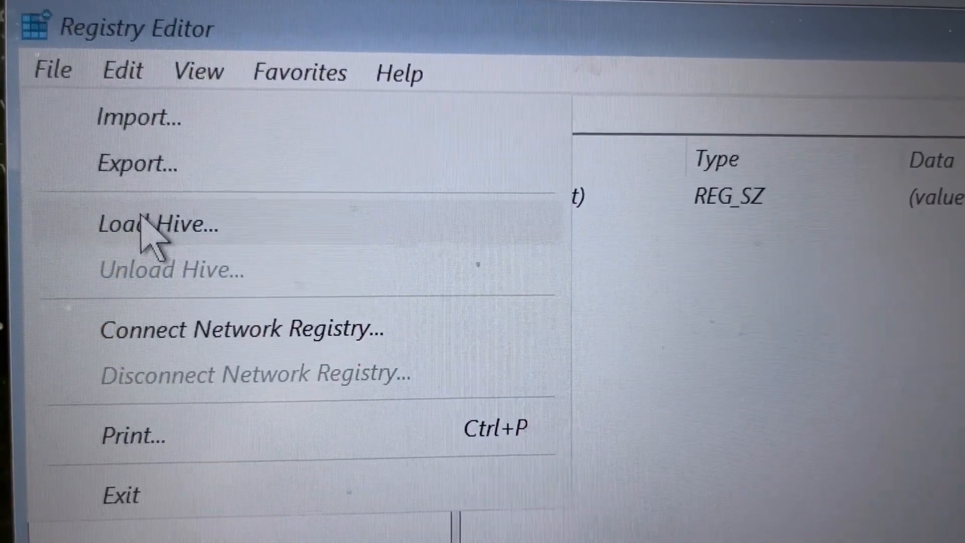
# - In Load Hive, browse to C:\Windows\System32\config and choose the SOFTWARE file
pyautogui.click(156, 223)
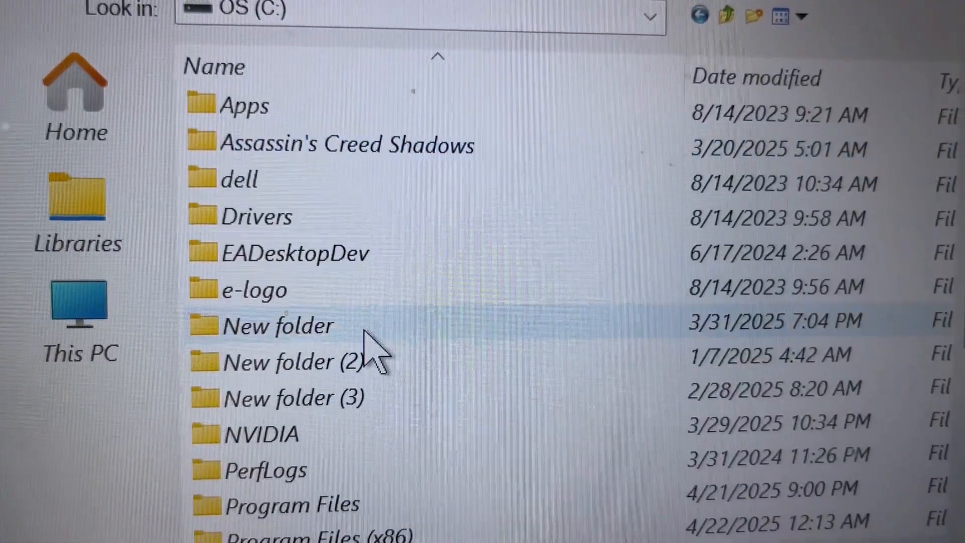
pyautogui.scroll(-3)
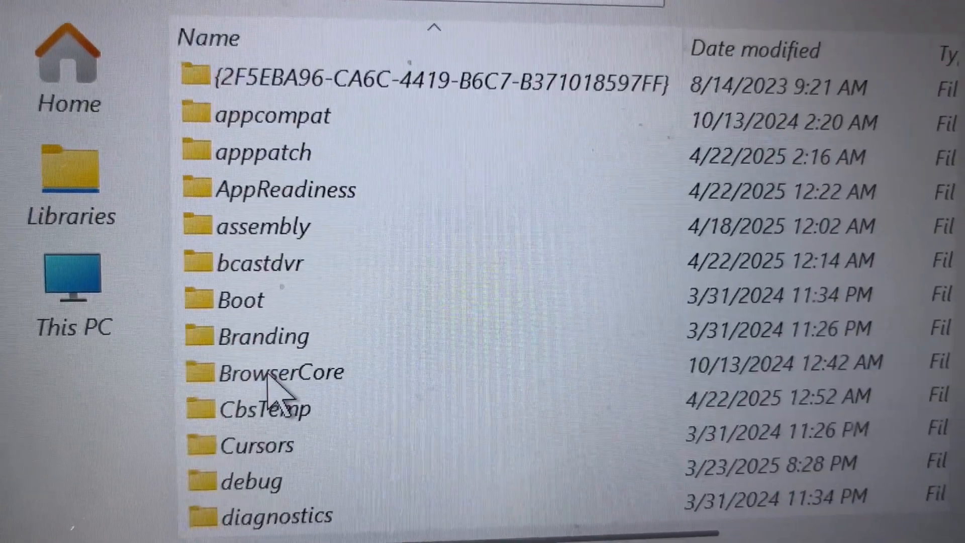
pyautogui.scroll(-3)
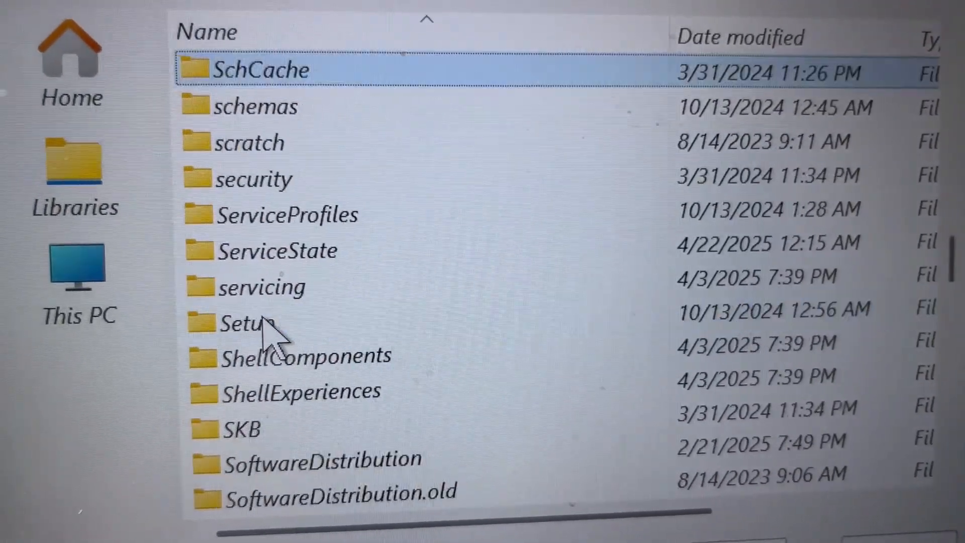
pyautogui.scroll(-3)
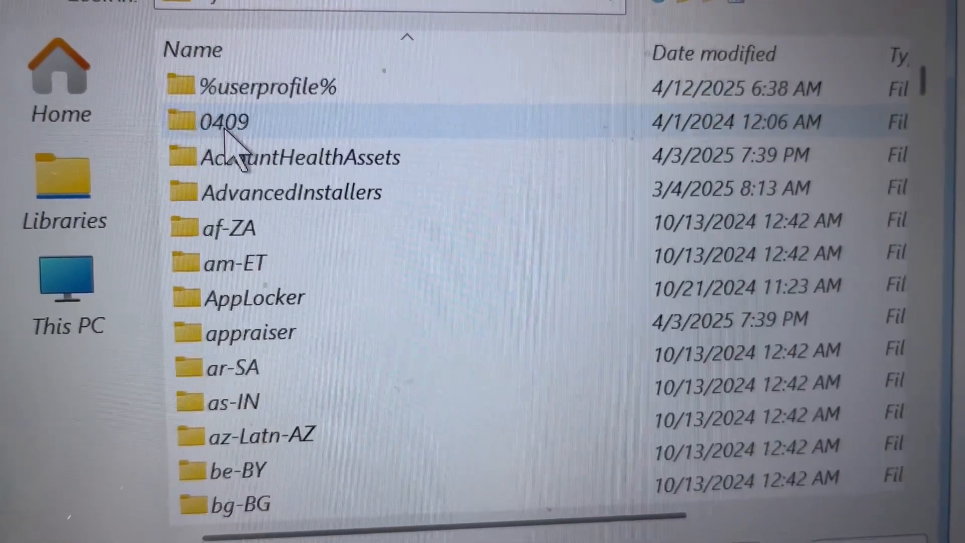
pyautogui.scroll(-3)
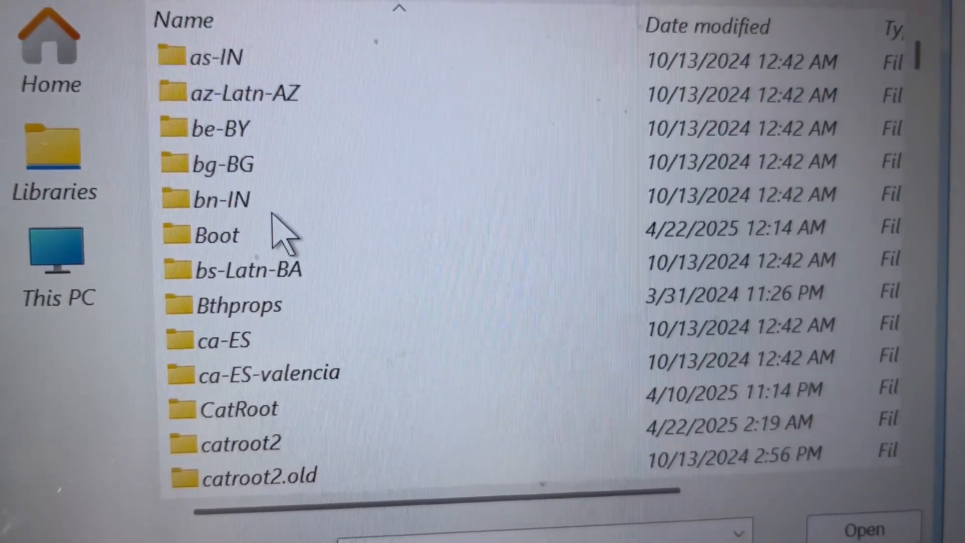
pyautogui.click(224, 348)
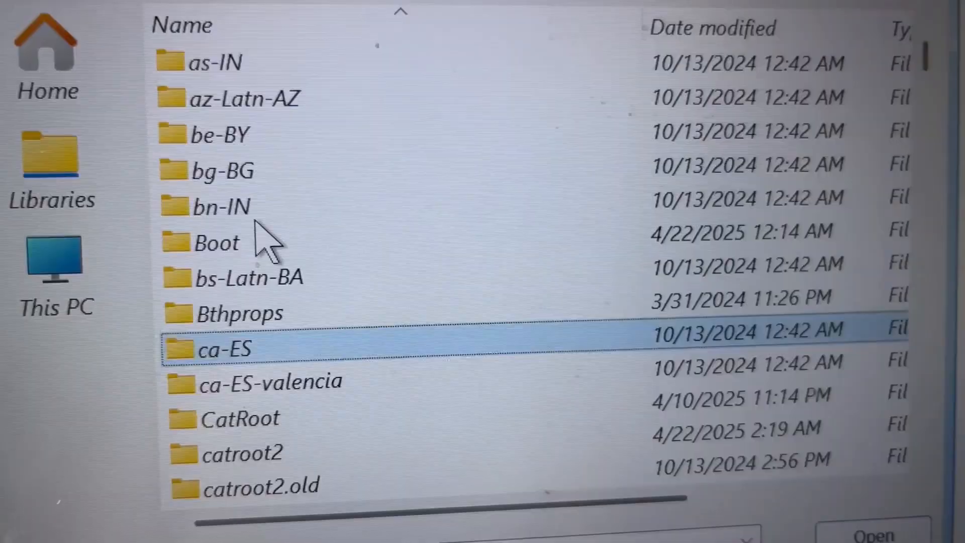
pyautogui.scroll(-3)
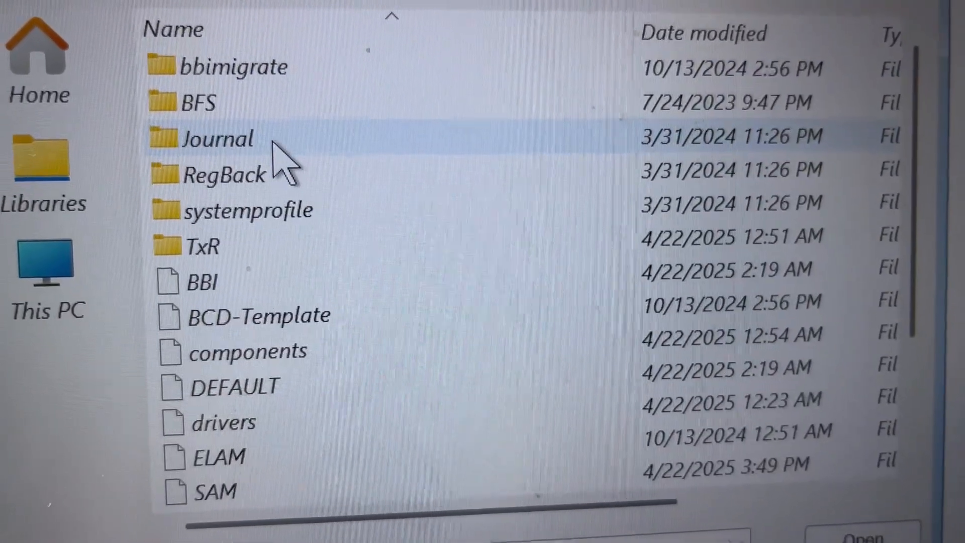
pyautogui.click(264, 301)
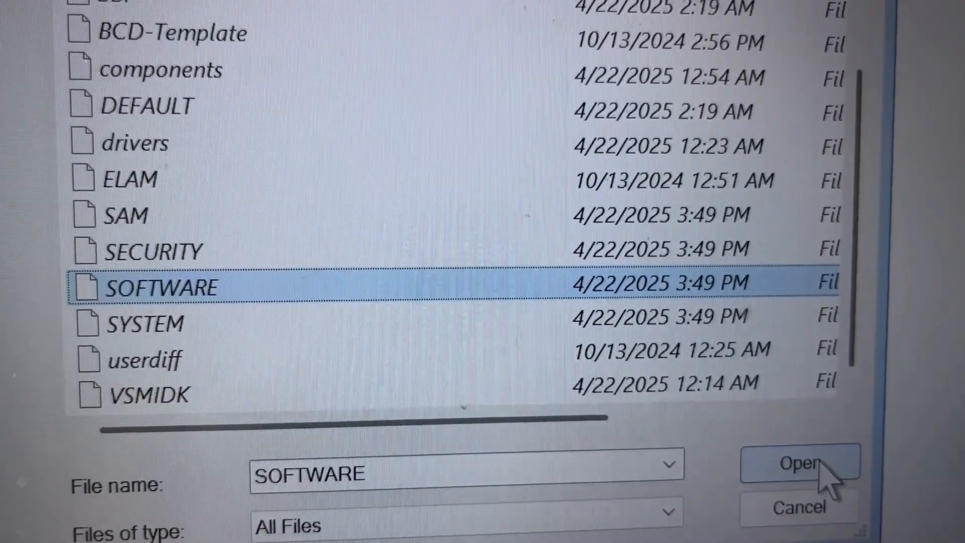
pyautogui.click(801, 463)
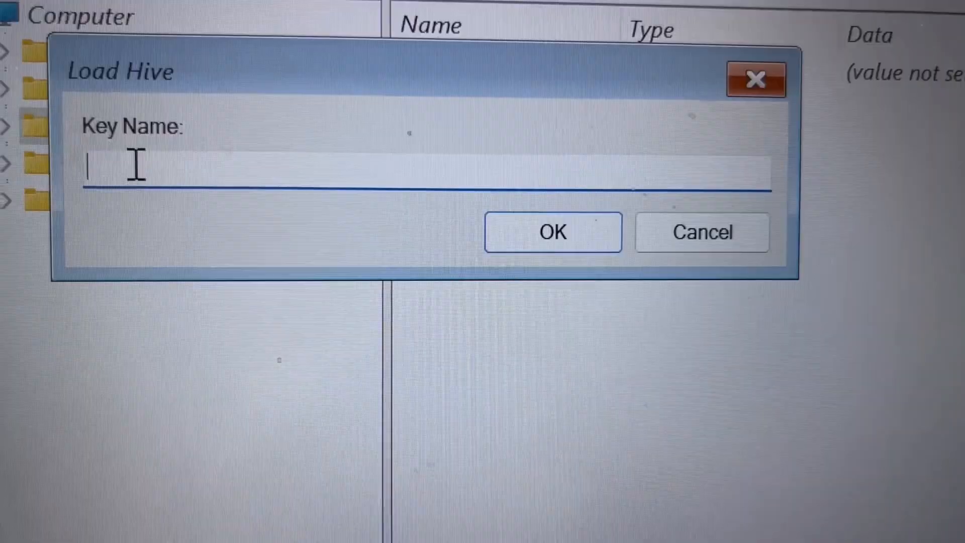
# - Mount the SOFTWARE hive under HKEY_LOCAL_MACHINE with key name 1234
pyautogui.write('1')
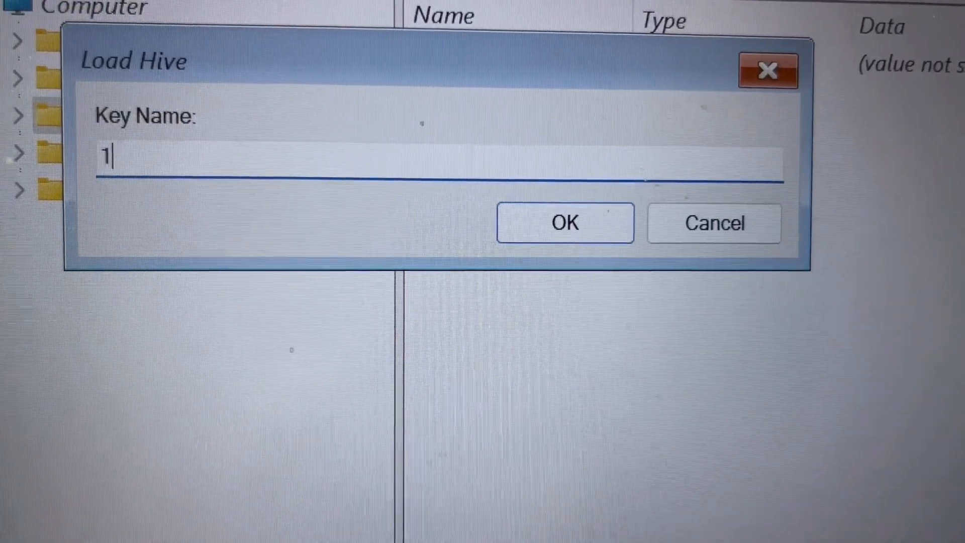
pyautogui.write('234')
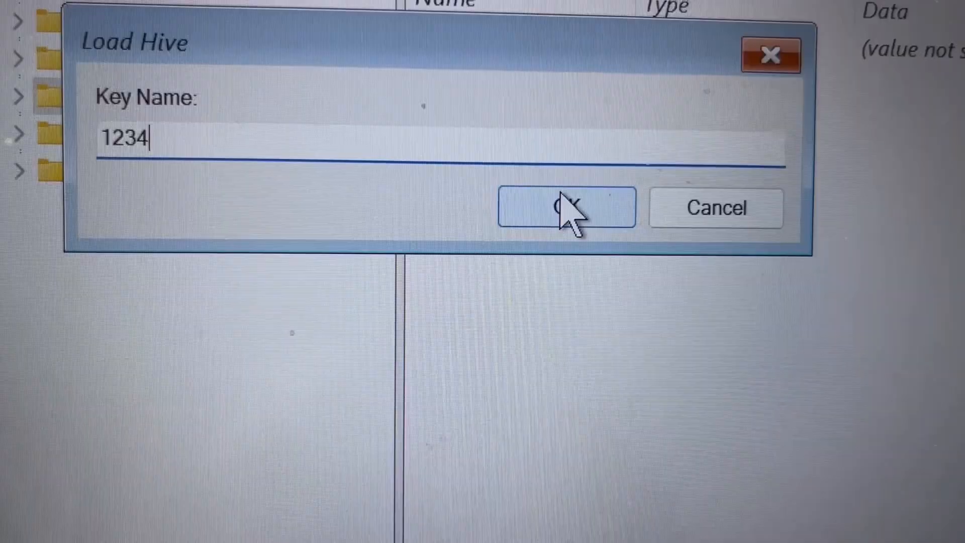
pyautogui.click(566, 207)
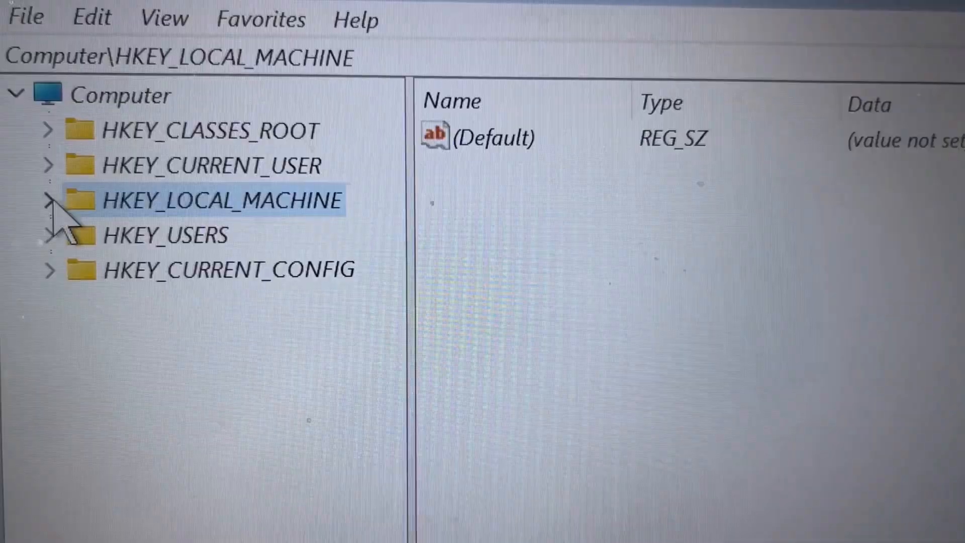
# - Expand HKEY_LOCAL_MACHINE > 1234 > Microsoft > Windows NT down to CurrentVersion
pyautogui.click(49, 200)
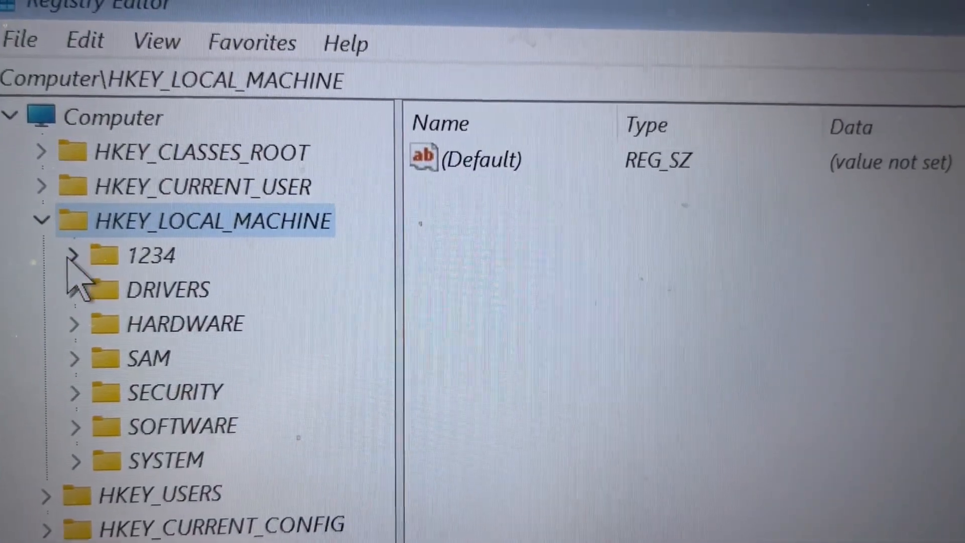
pyautogui.click(72, 256)
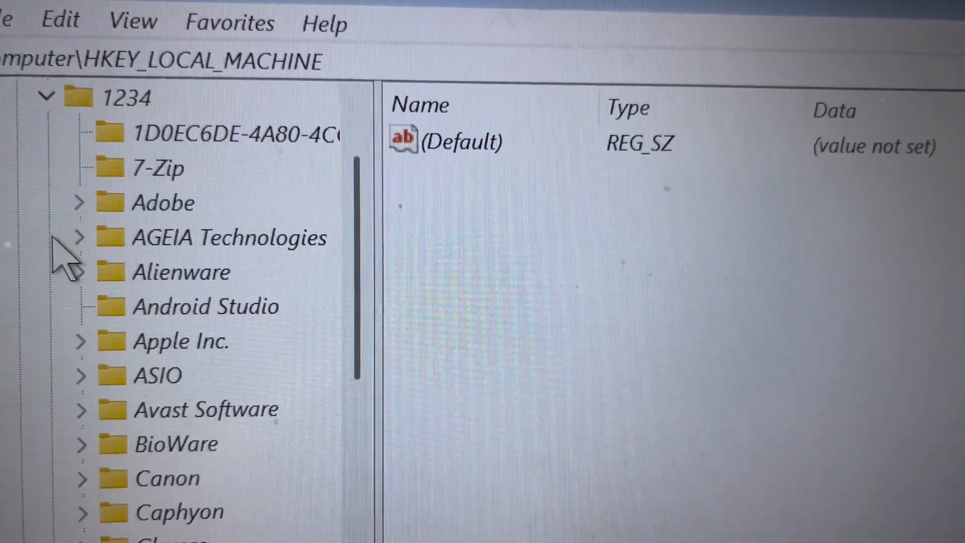
pyautogui.scroll(-3)
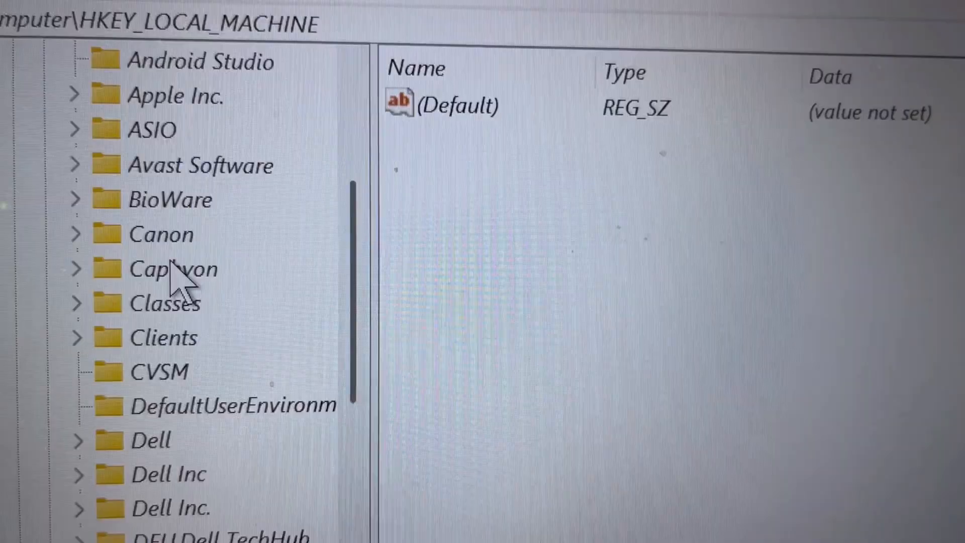
pyautogui.scroll(-3)
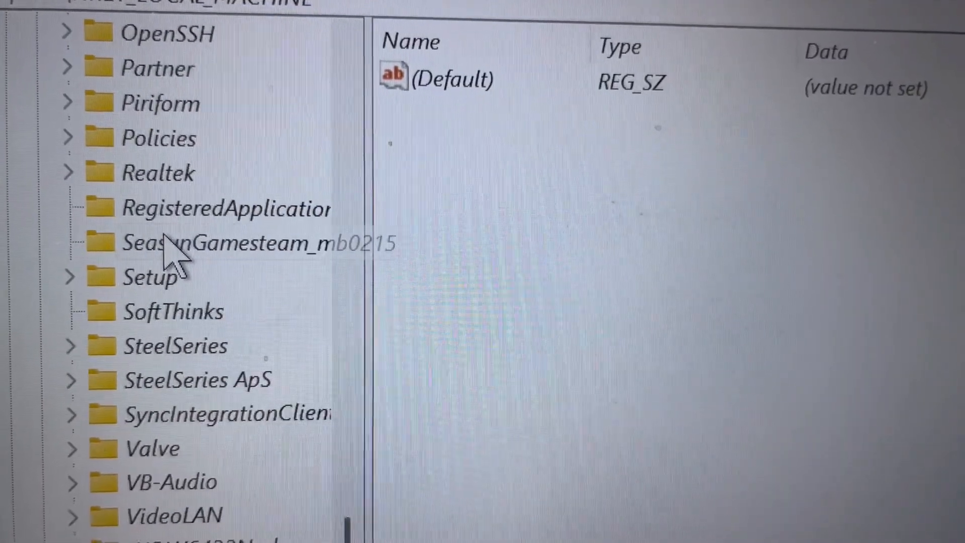
pyautogui.scroll(3)
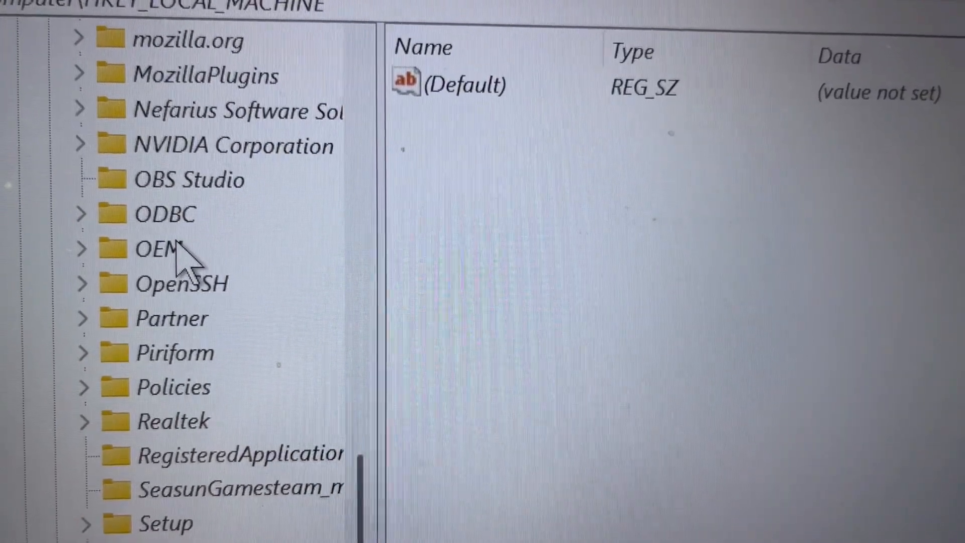
pyautogui.scroll(3)
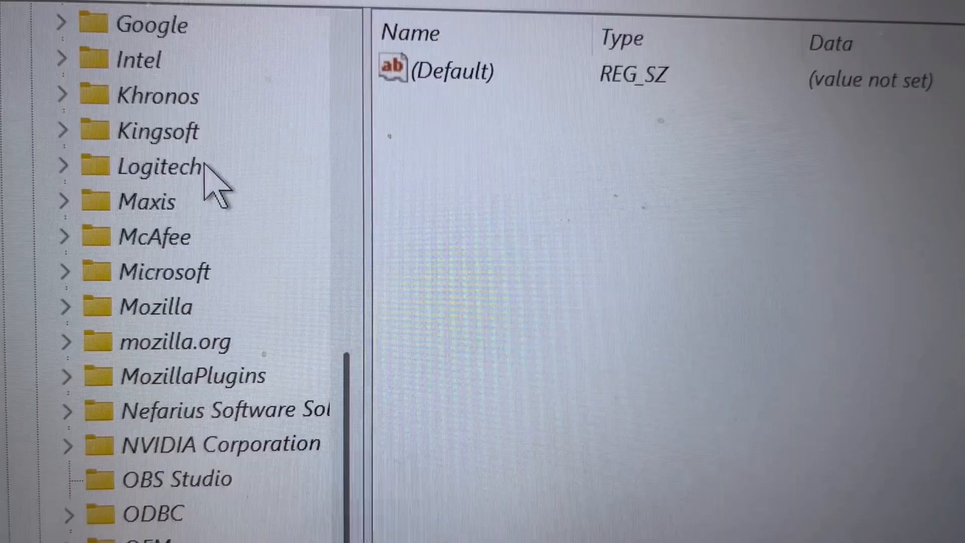
pyautogui.click(175, 277)
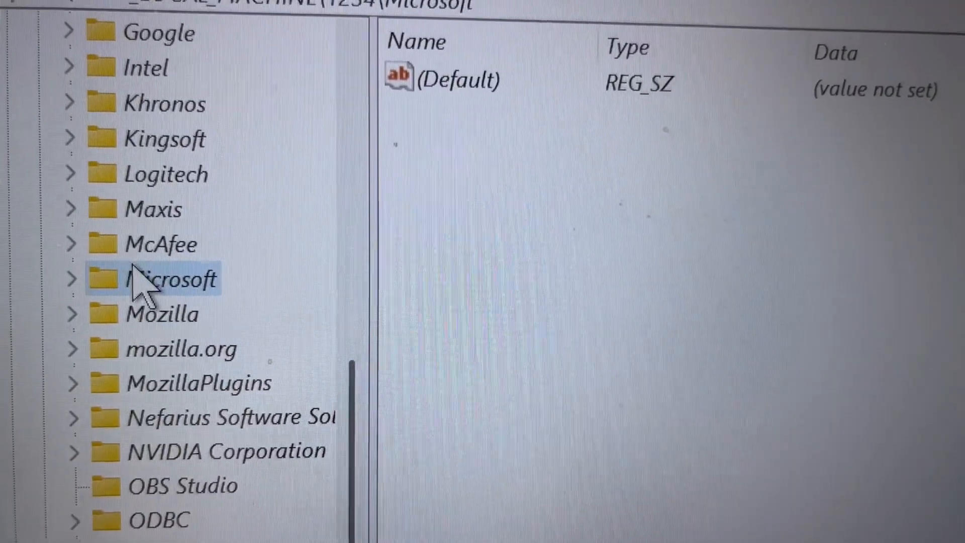
pyautogui.click(172, 278)
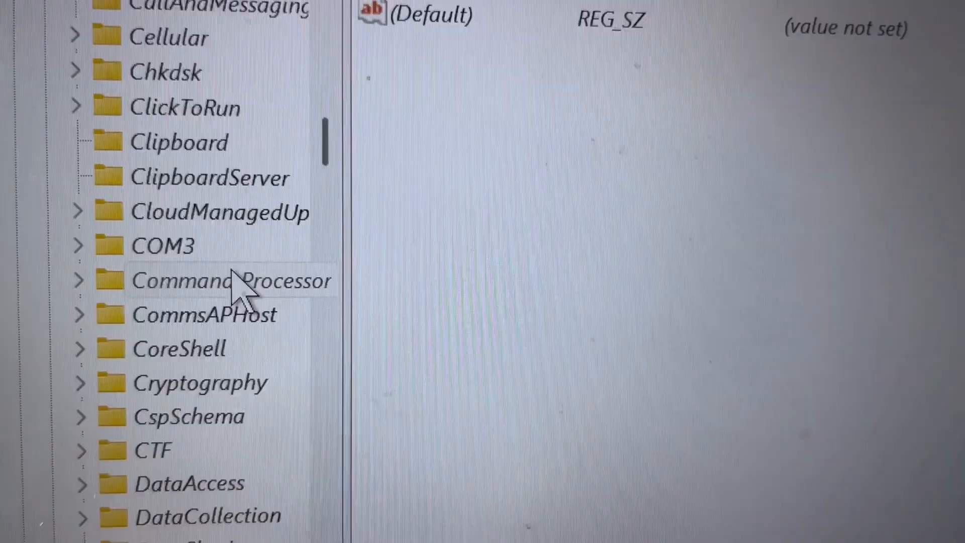
pyautogui.scroll(-3)
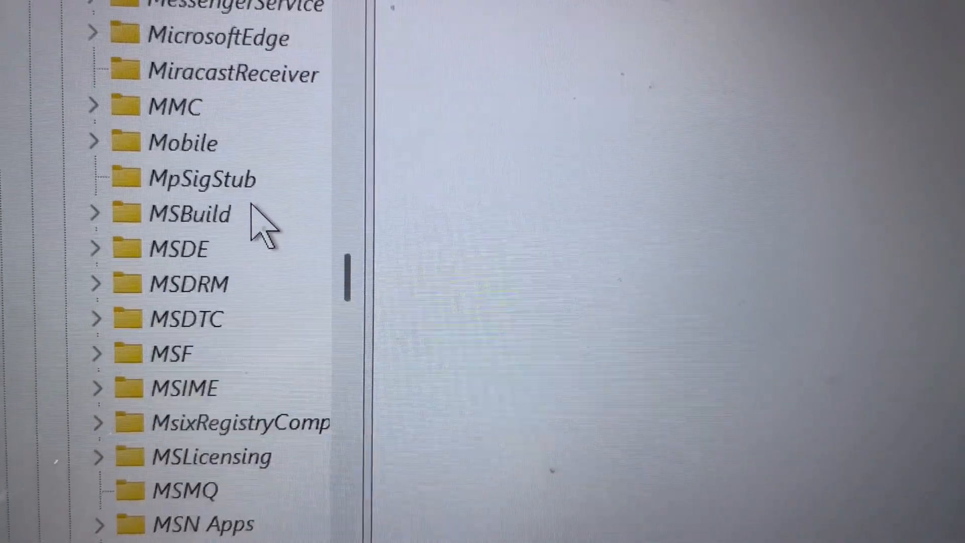
pyautogui.scroll(-3)
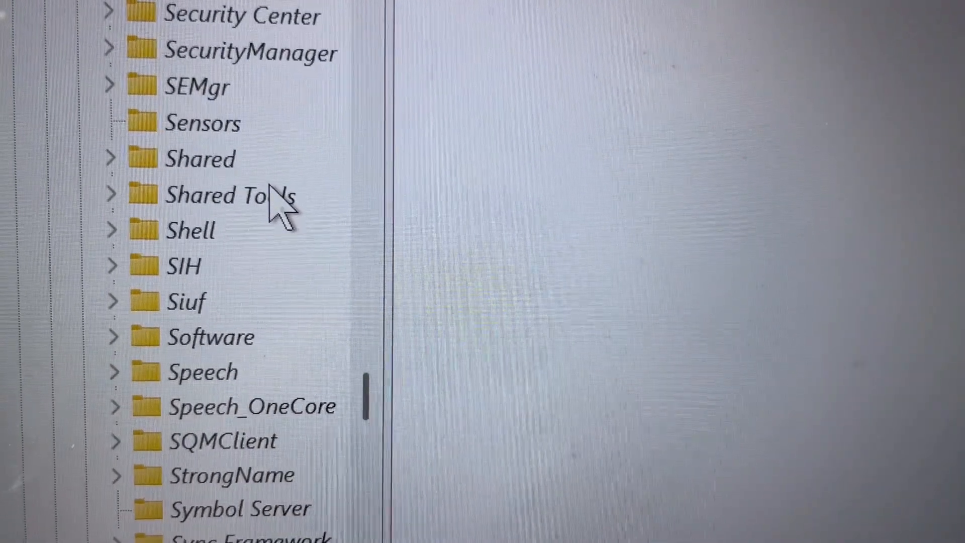
pyautogui.scroll(-3)
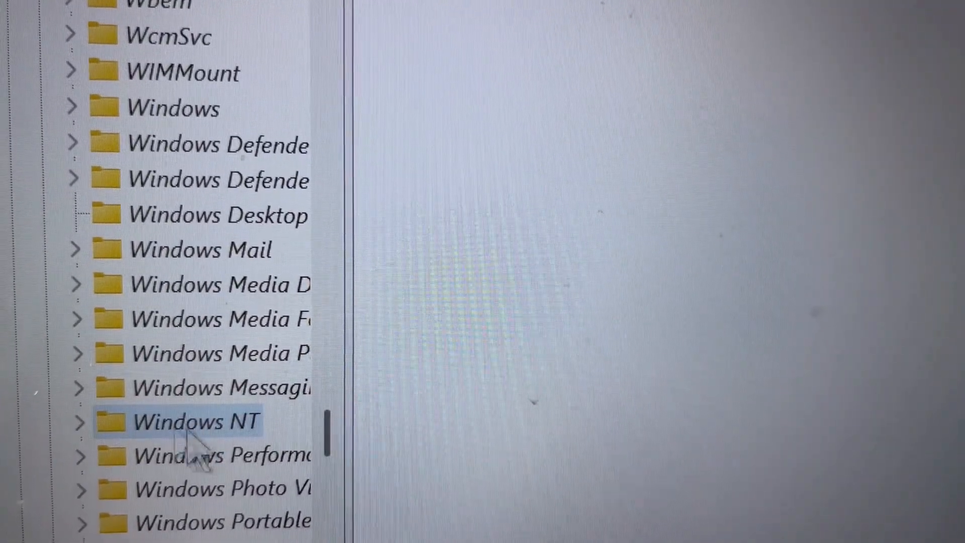
pyautogui.click(79, 421)
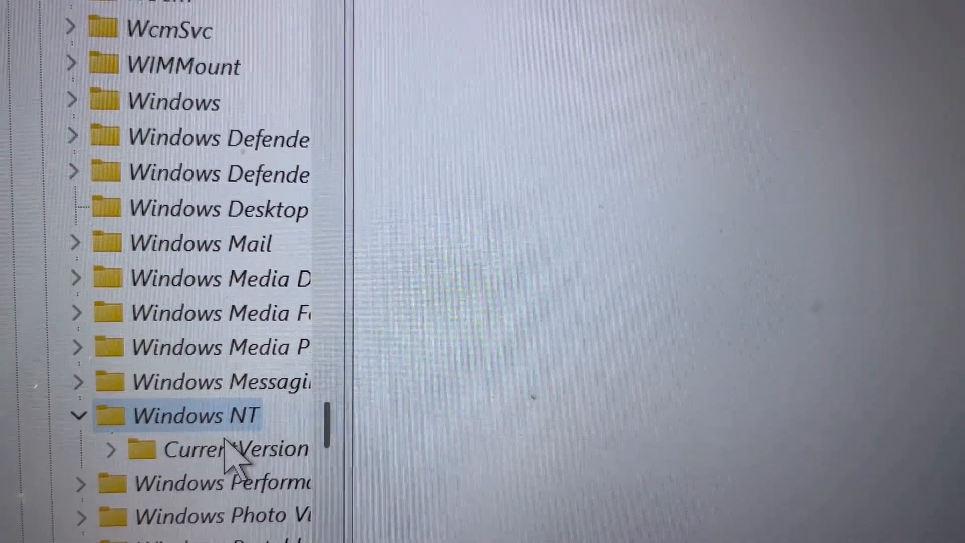
pyautogui.click(216, 449)
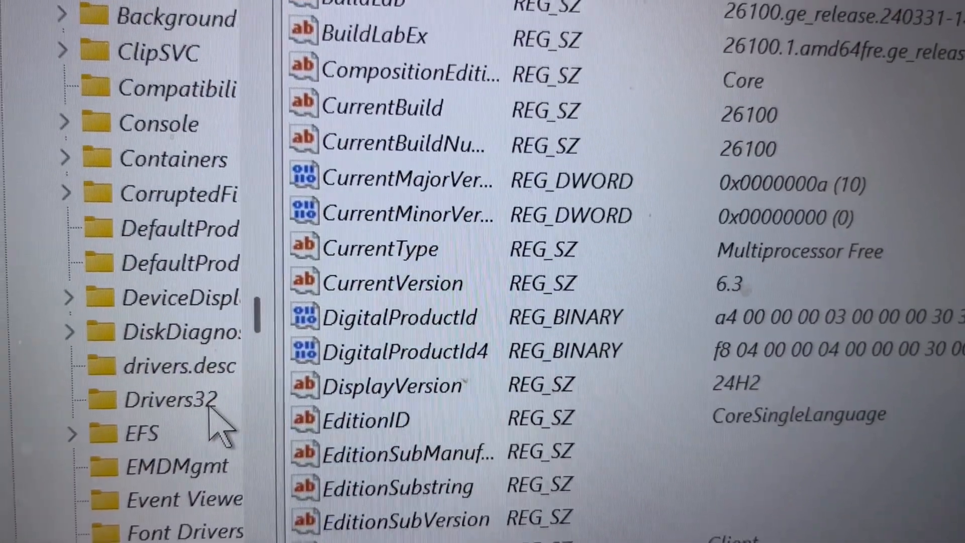
# - Reach PasswordLess > Device and select DevicePasswordLessBuildVersion, currently 2
pyautogui.scroll(3)
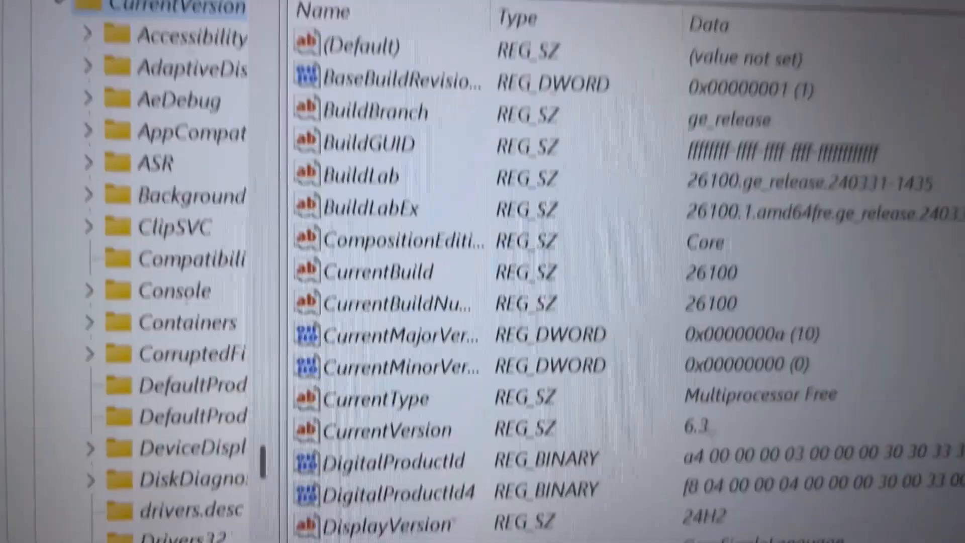
pyautogui.scroll(-3)
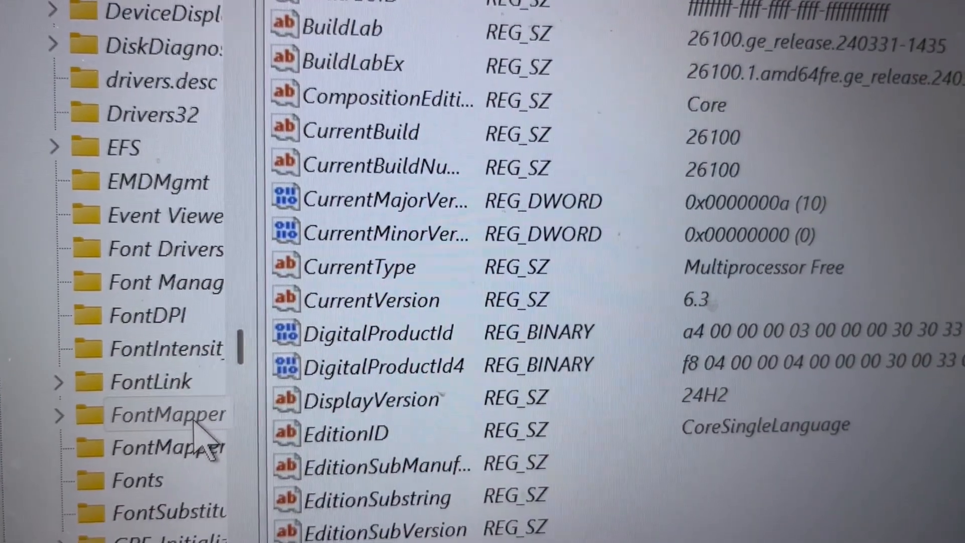
pyautogui.scroll(-3)
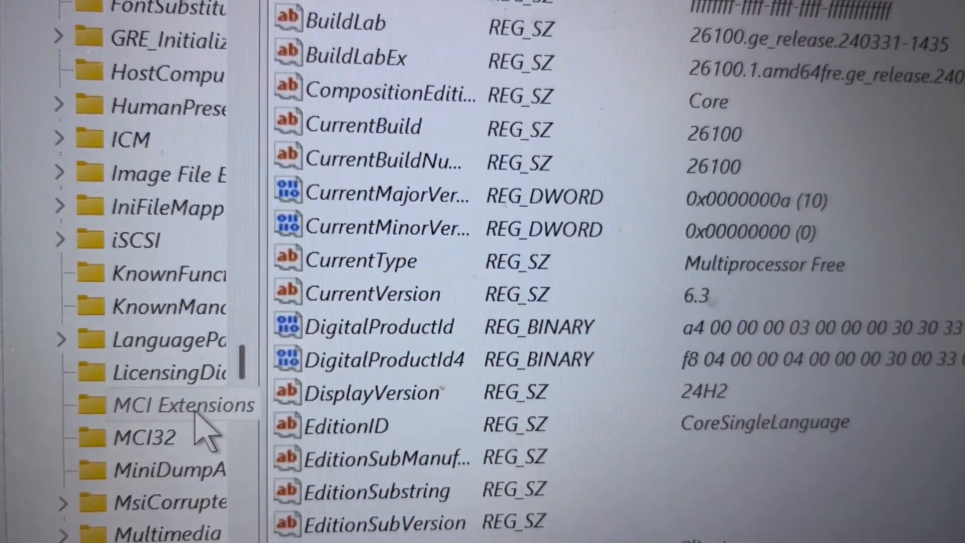
pyautogui.scroll(-3)
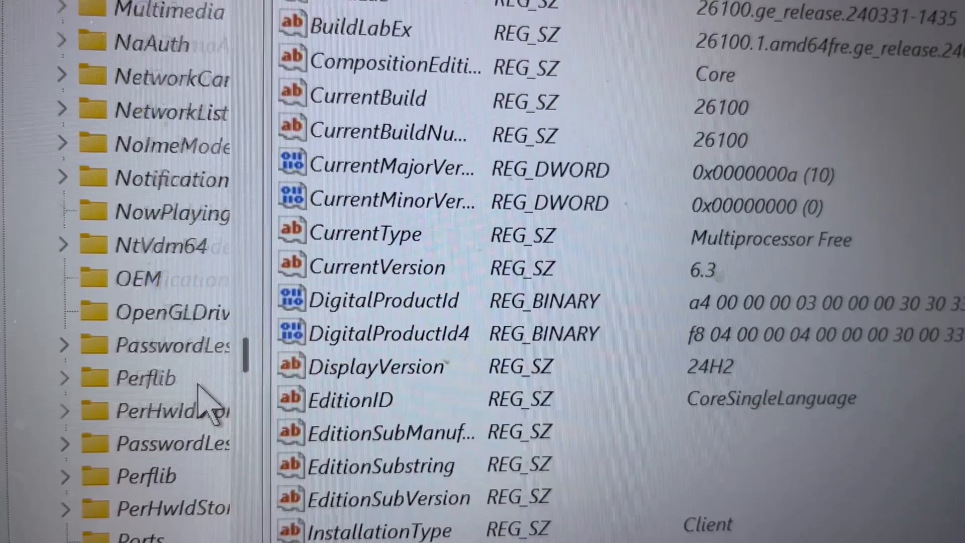
pyautogui.scroll(-3)
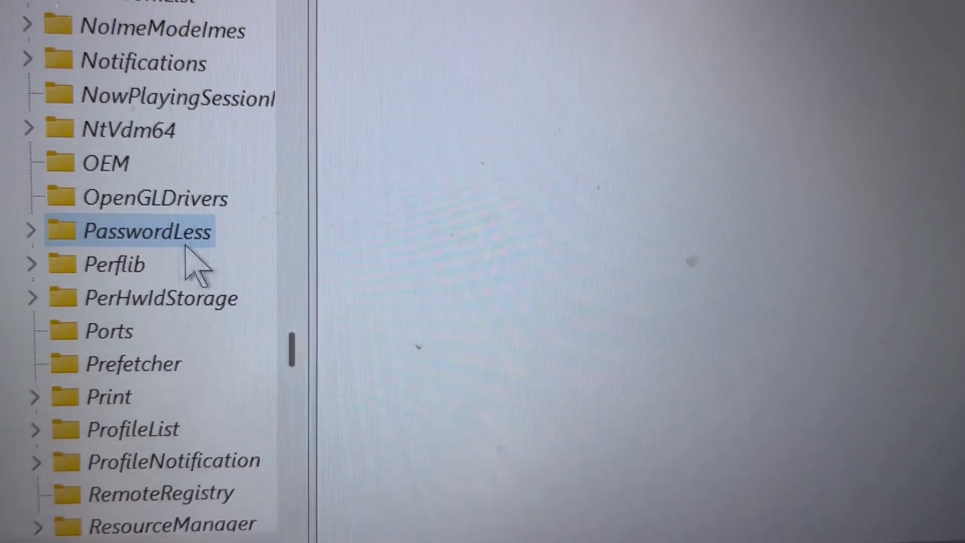
pyautogui.click(29, 231)
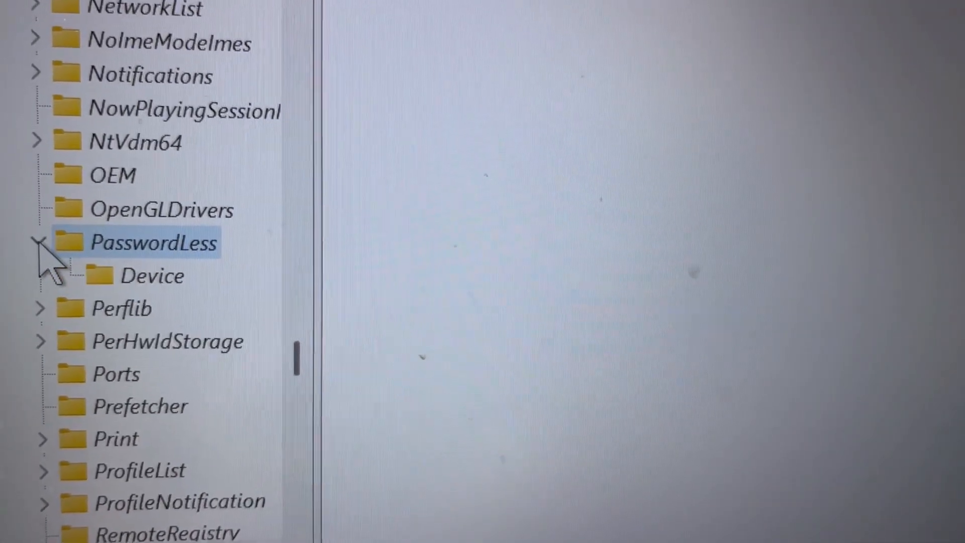
pyautogui.click(151, 276)
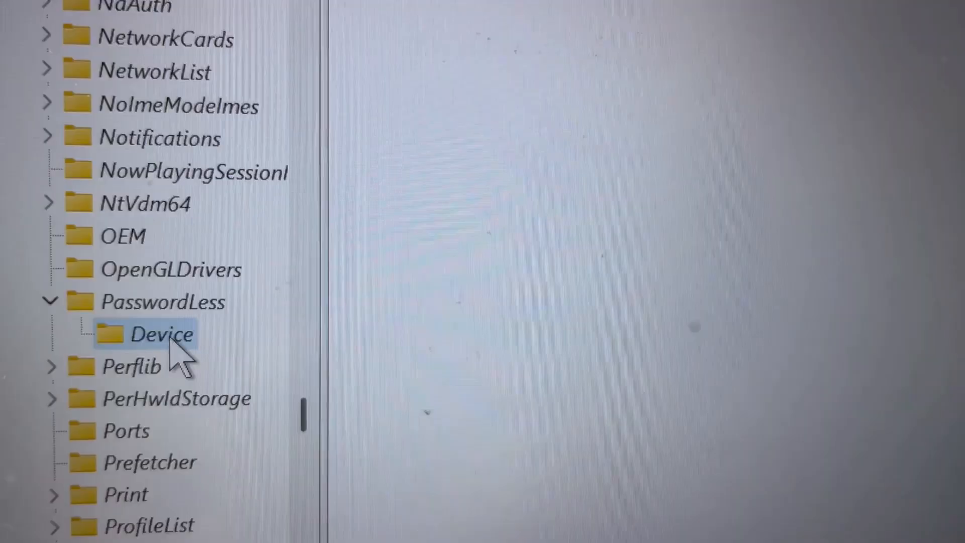
pyautogui.click(162, 334)
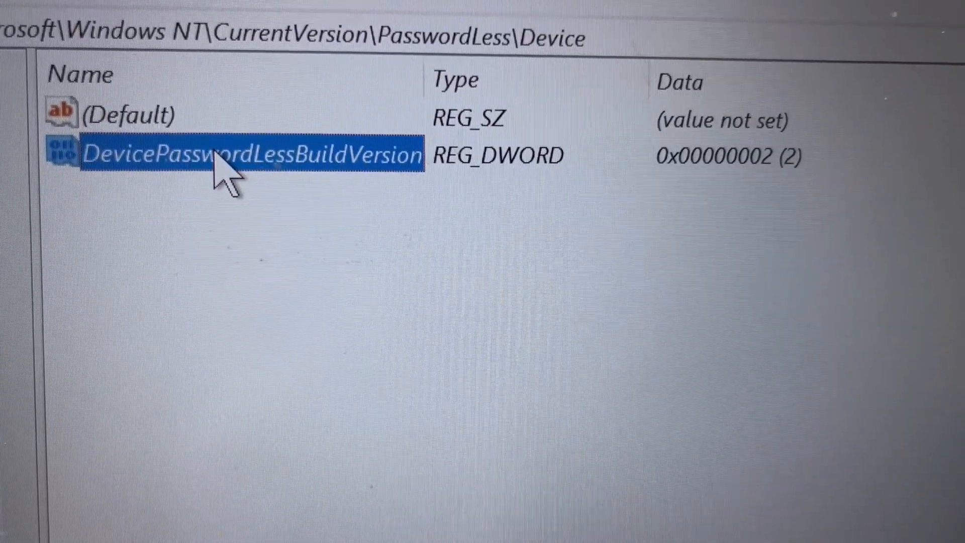
# - Set DevicePasswordLessBuildVersion value data to 0
pyautogui.doubleClick(246, 154)
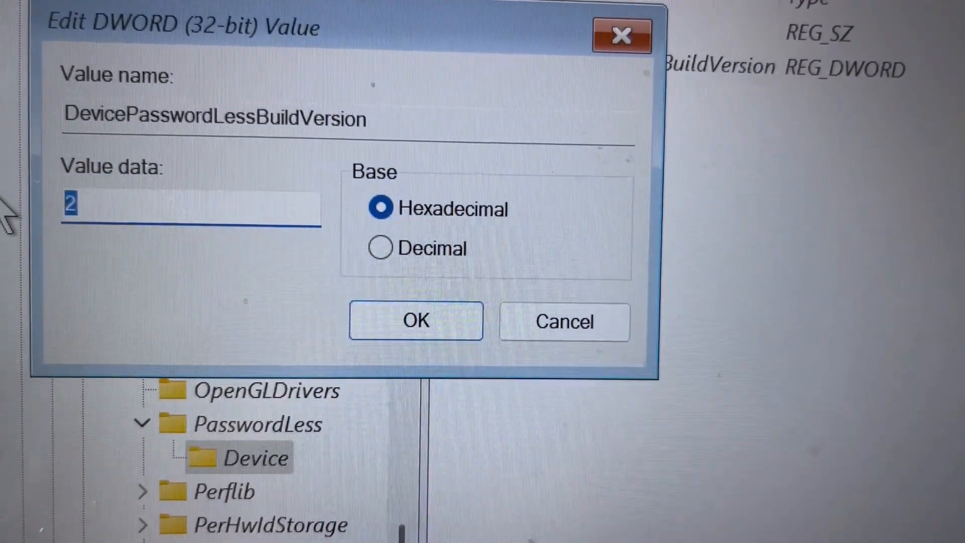
pyautogui.write('0')
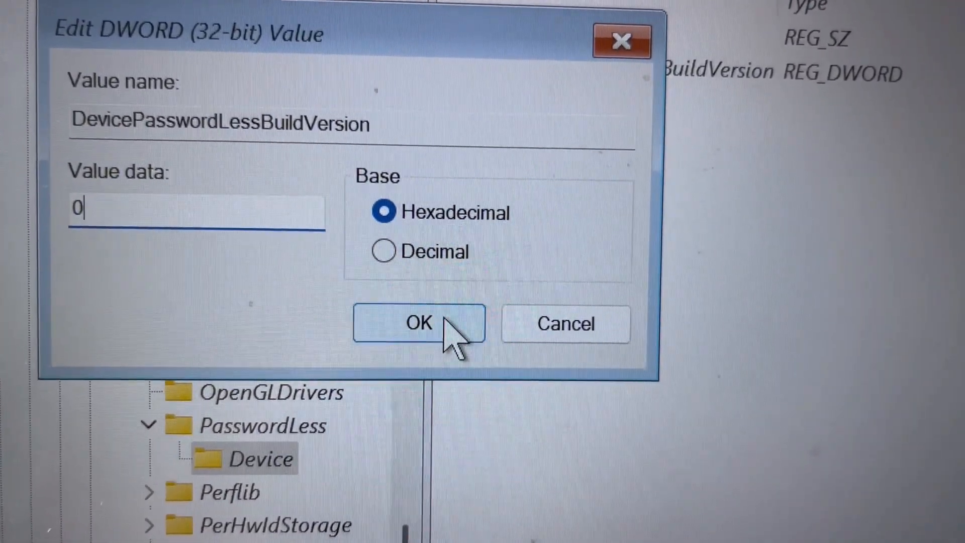
pyautogui.click(418, 323)
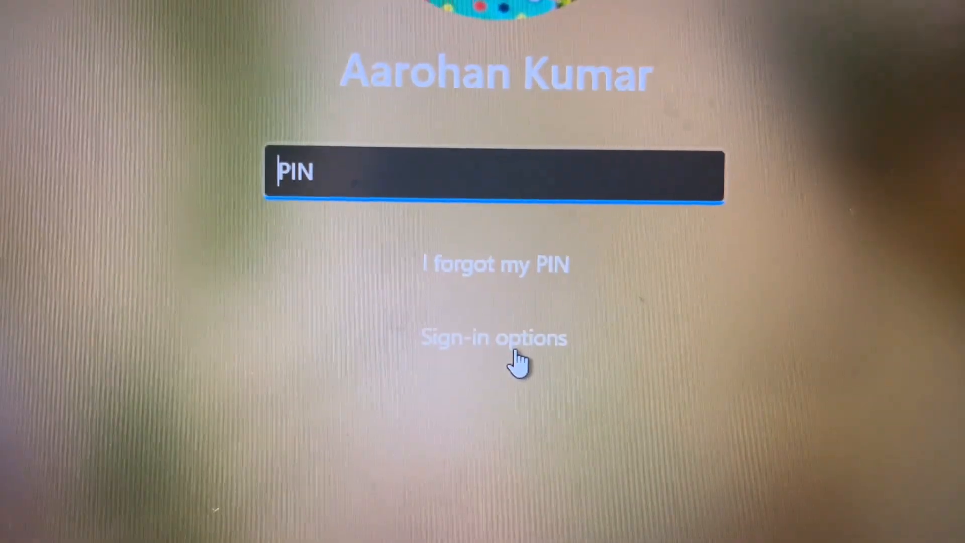
# - Use Sign-in options to switch from the PIN prompt to the Password box
pyautogui.click(495, 337)
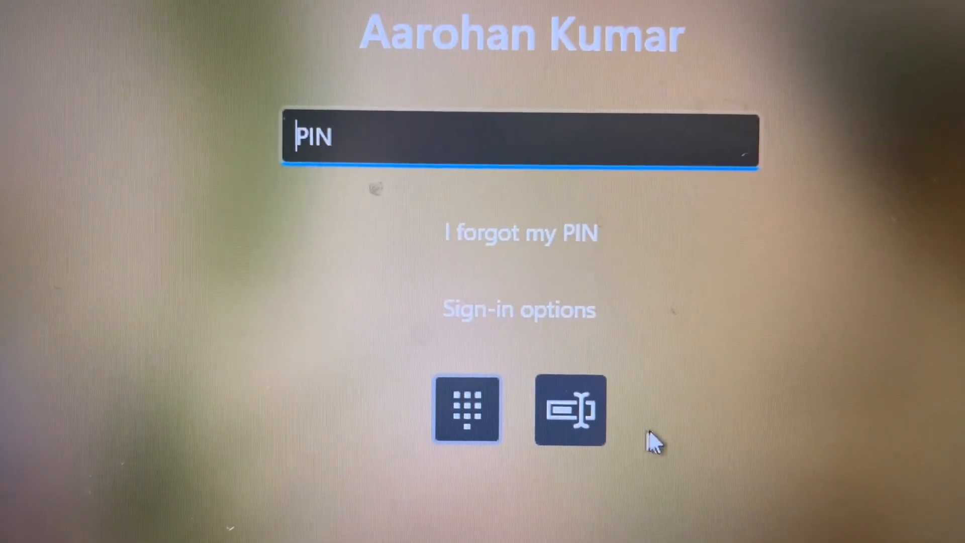
pyautogui.click(569, 410)
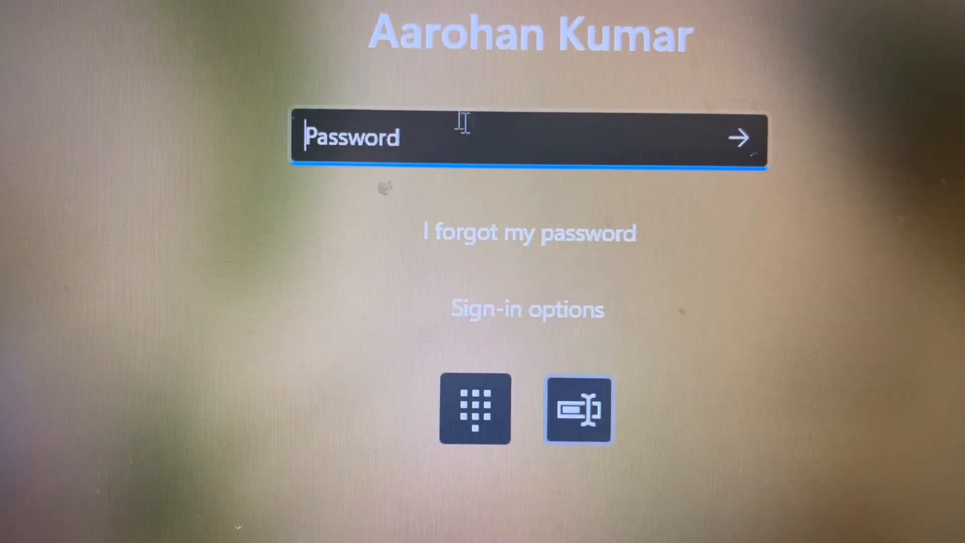